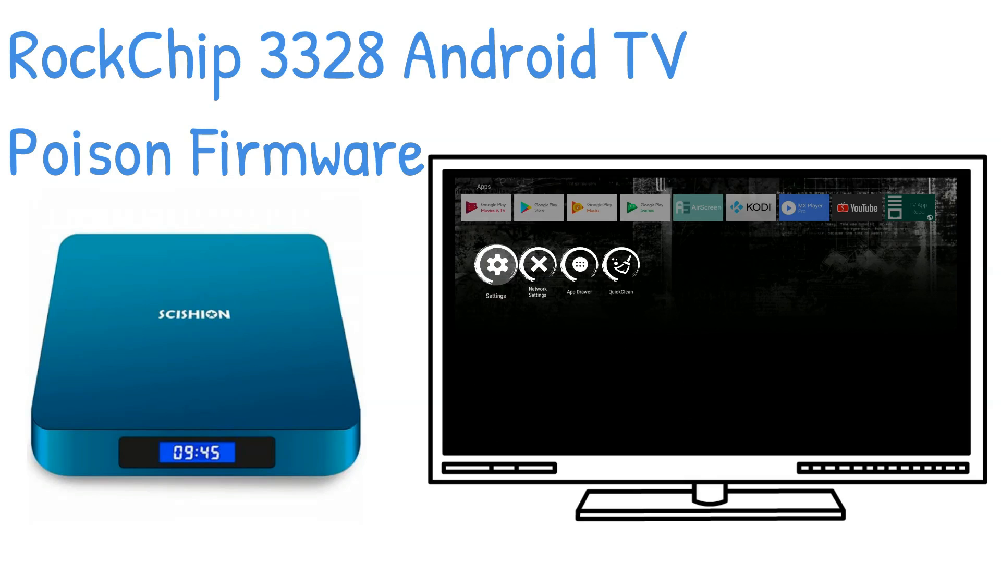
Advance through the Poison firmware TV box showcase slides to reach the empty Batch Tool.
left_click(494, 263)
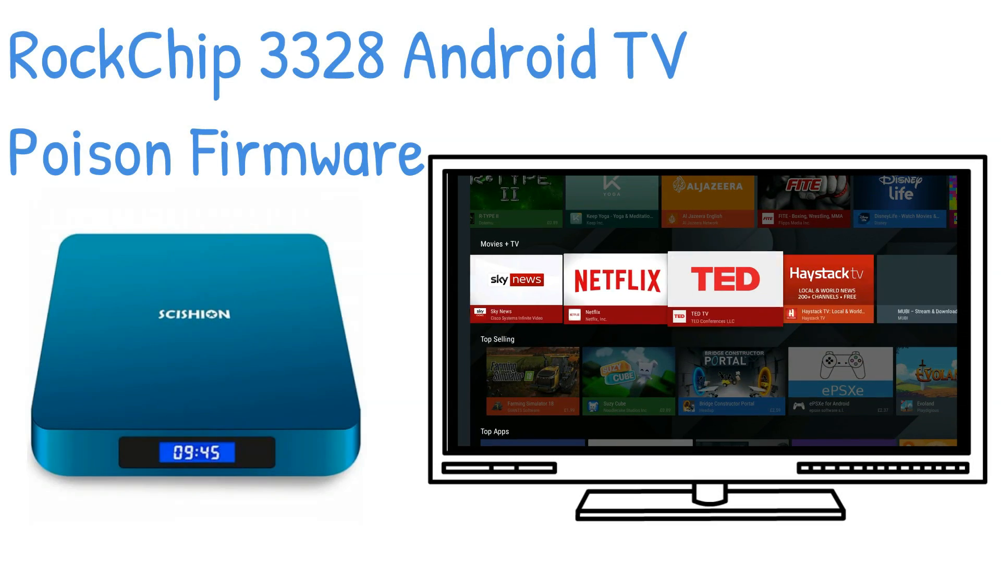
left_click(725, 280)
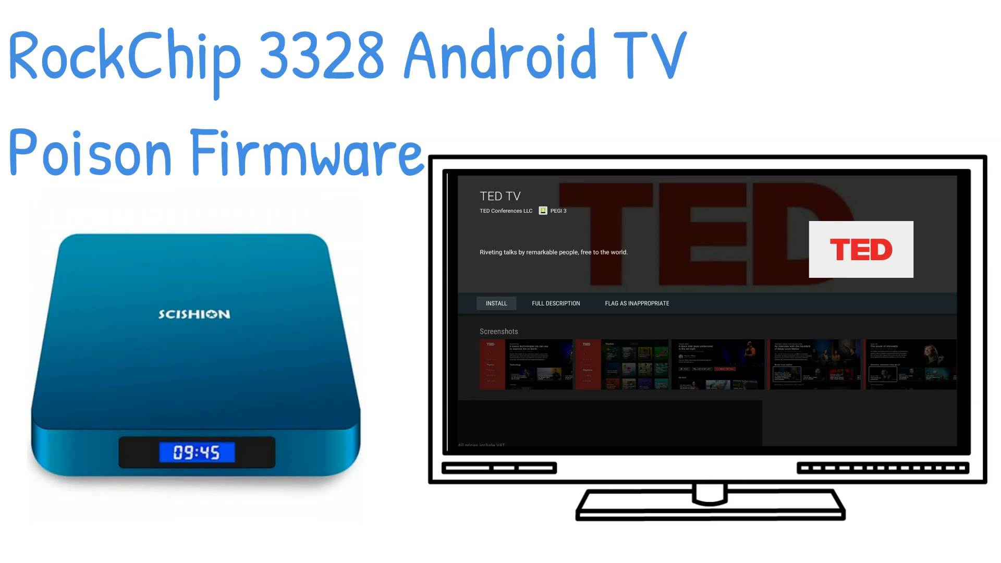
left_click(495, 302)
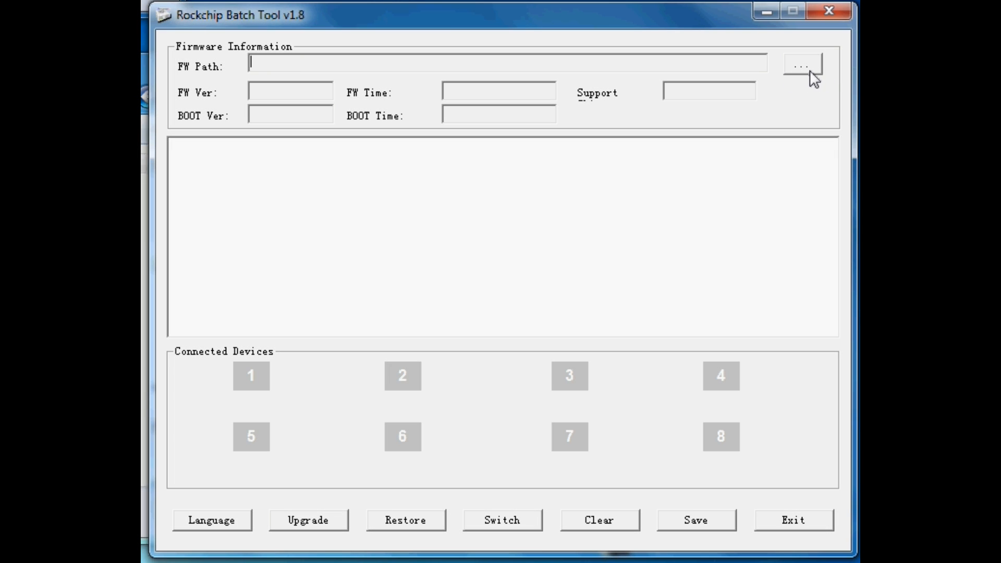
Browse the FW Path to the Rockchip tools folder and load the Poisonatv_rk3328 image.
left_click(801, 66)
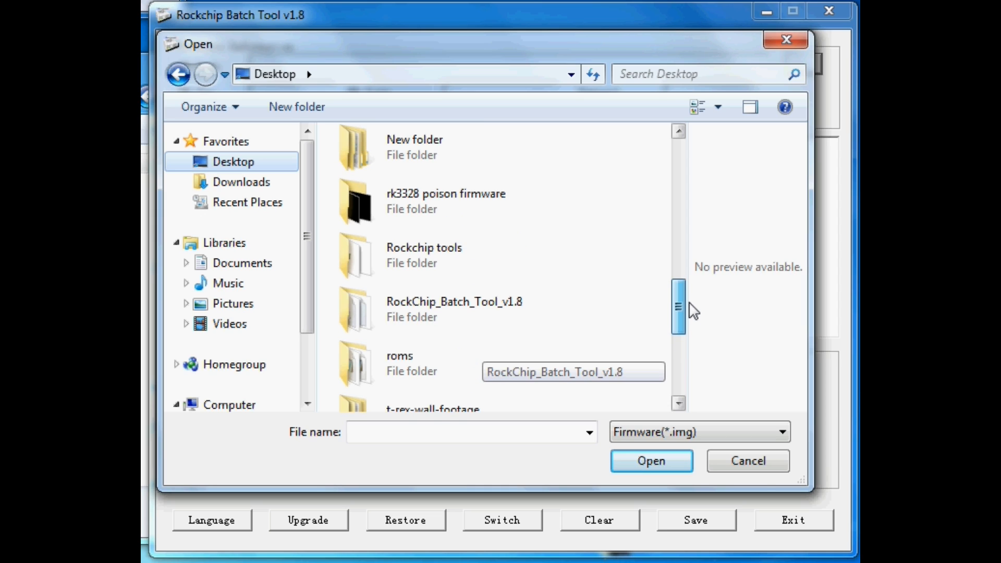
double_click(425, 256)
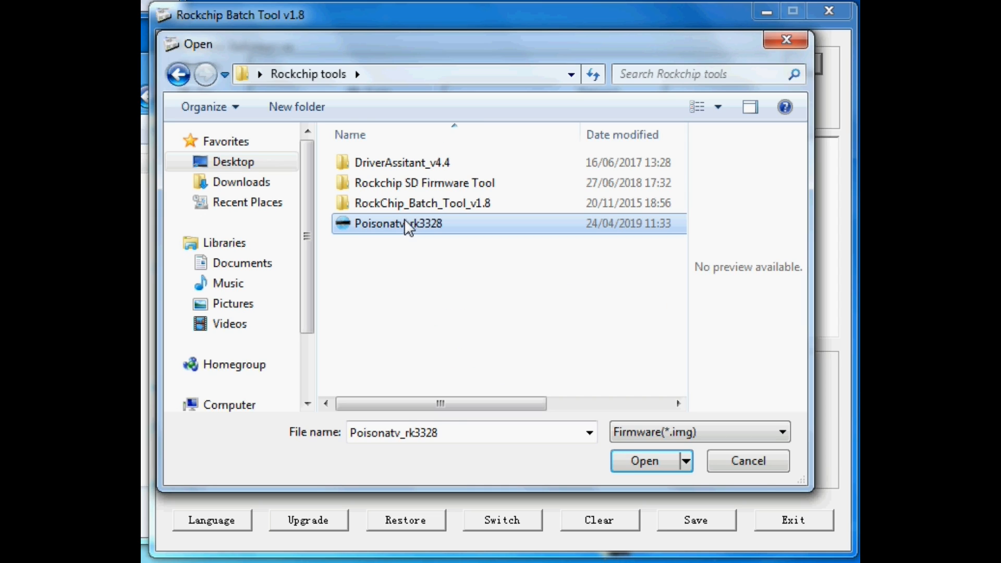
mouse_move(409, 229)
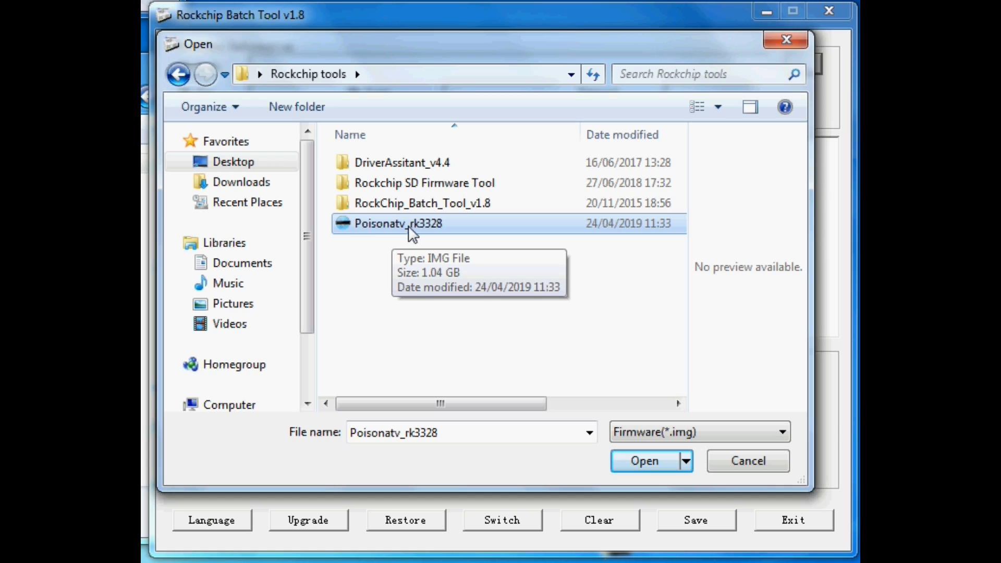
left_click(643, 459)
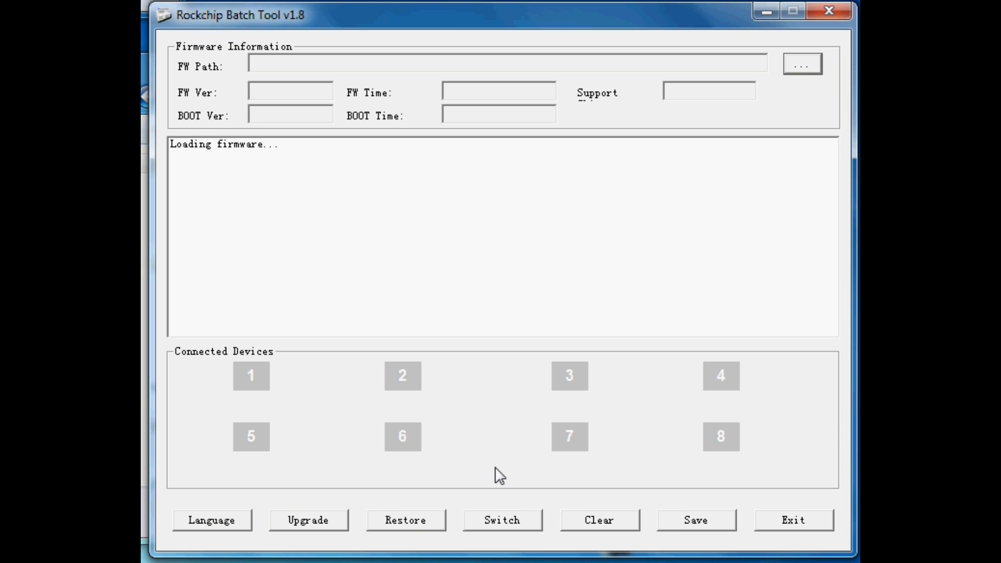
mouse_move(245, 154)
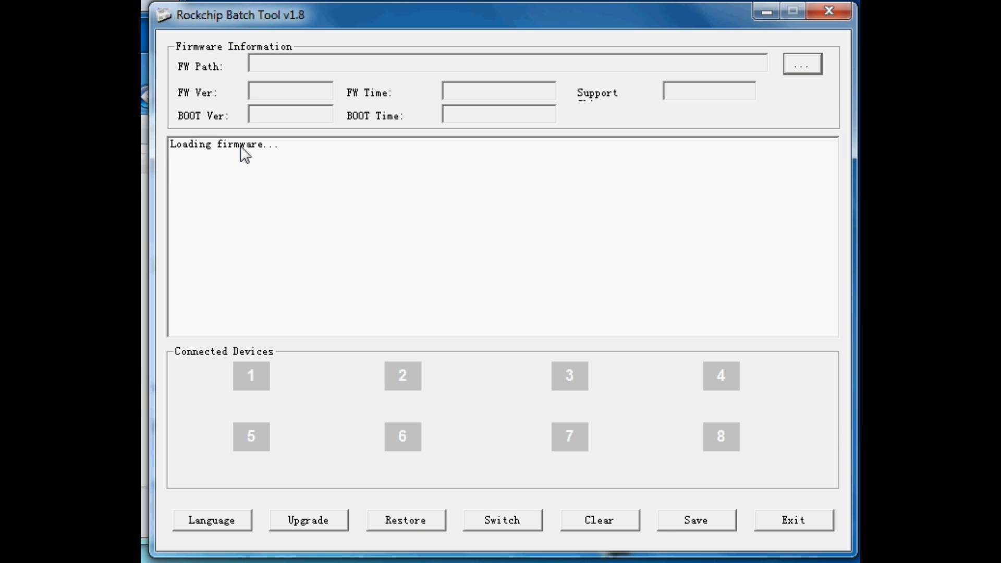
mouse_move(266, 161)
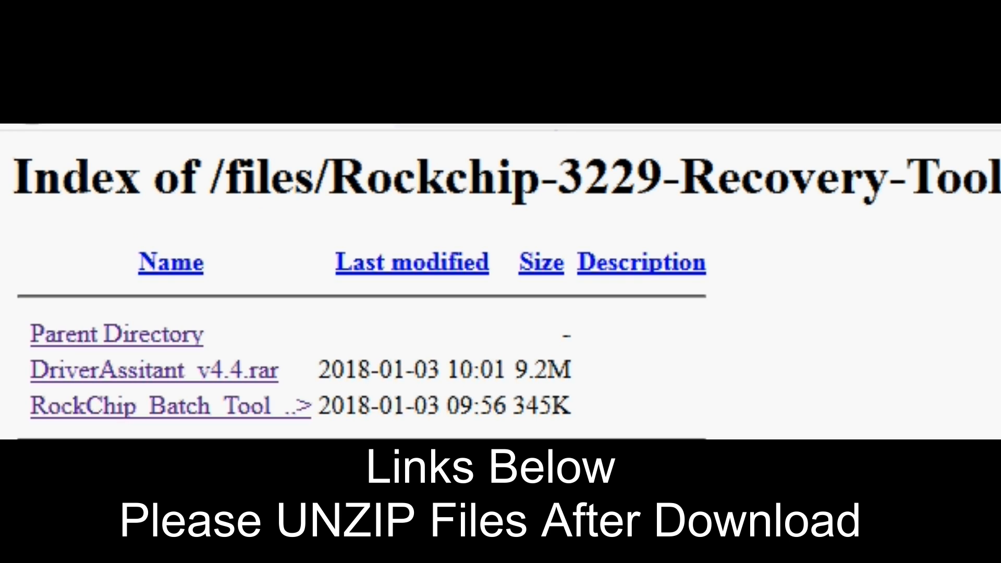
double_click(64, 370)
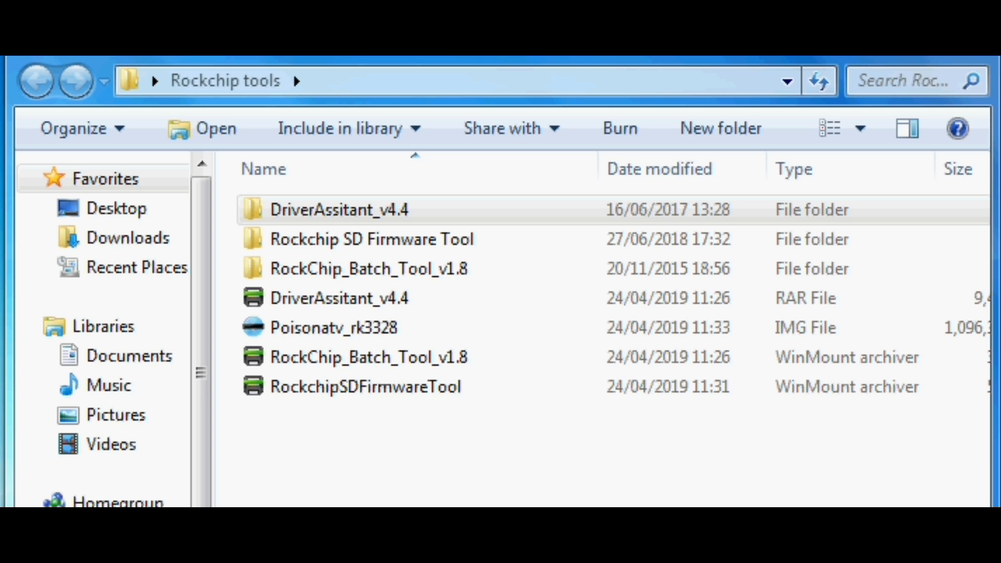
Run DriverInstall from the DriverAssitant_v4.4 folder and install the Rockchip USB driver.
left_click(338, 210)
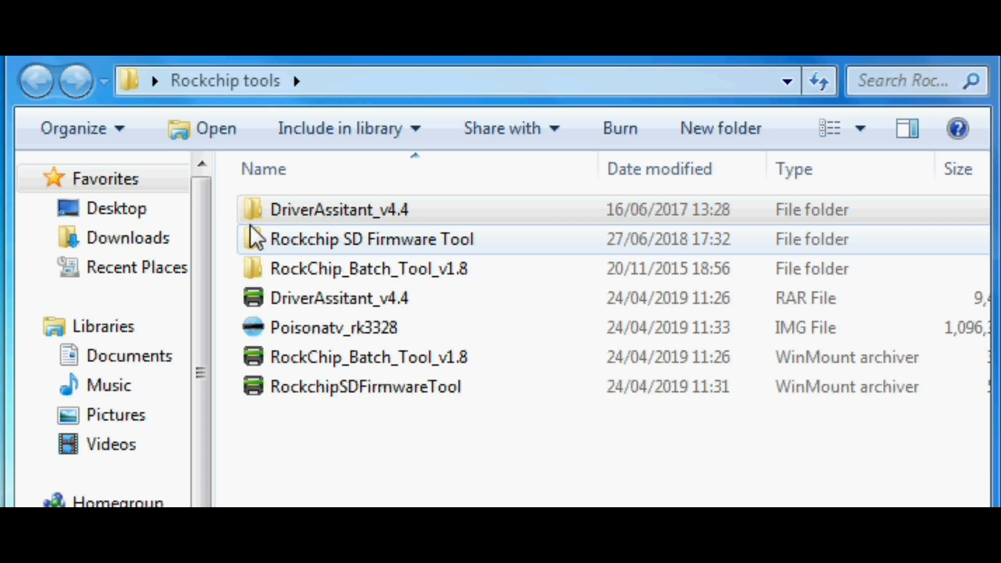
left_click(338, 210)
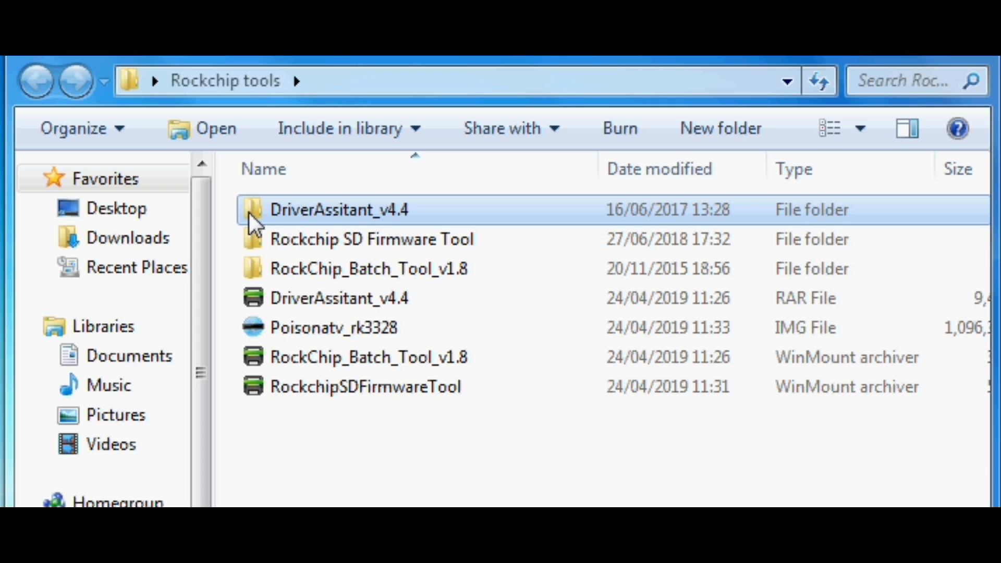
mouse_move(362, 228)
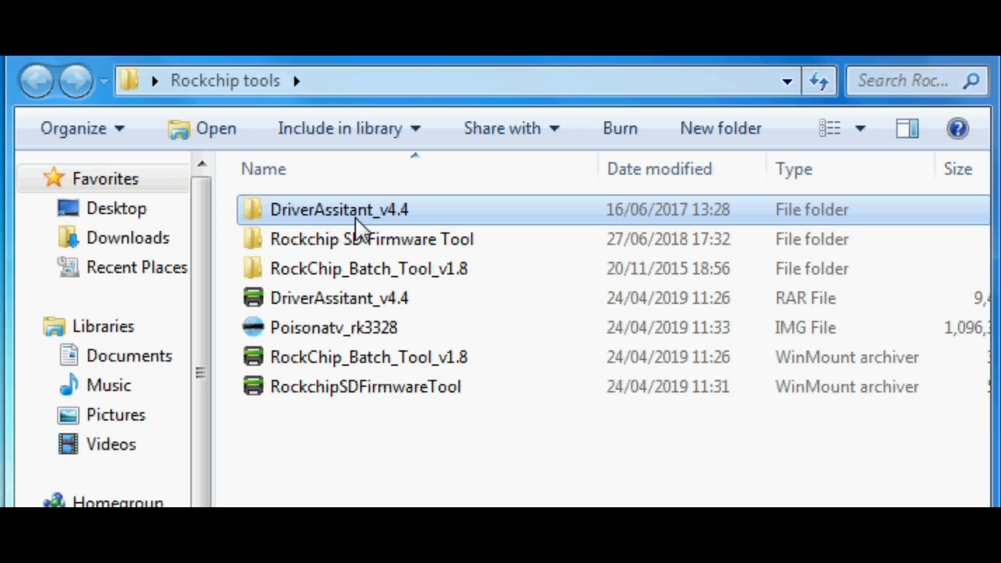
double_click(340, 209)
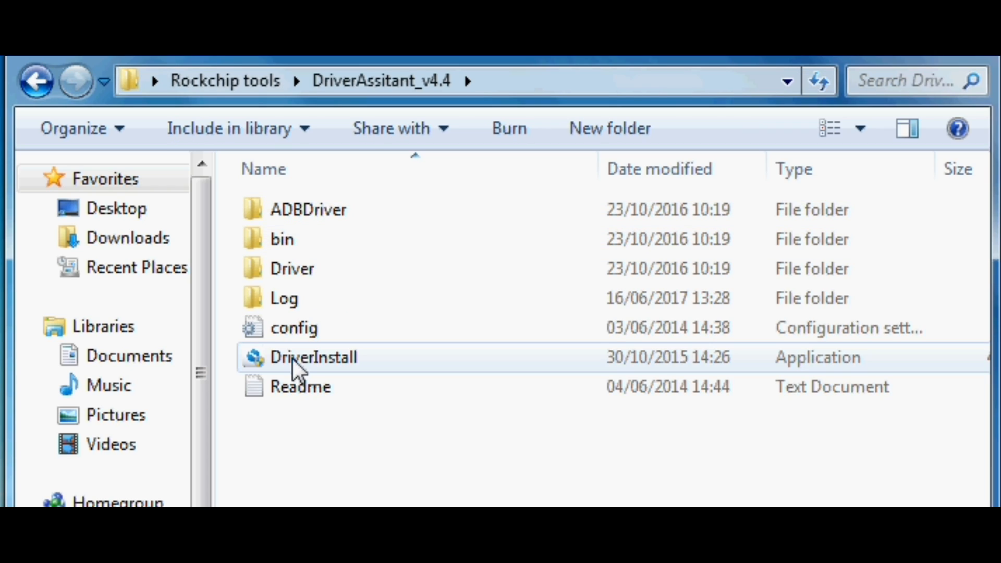
left_click(313, 356)
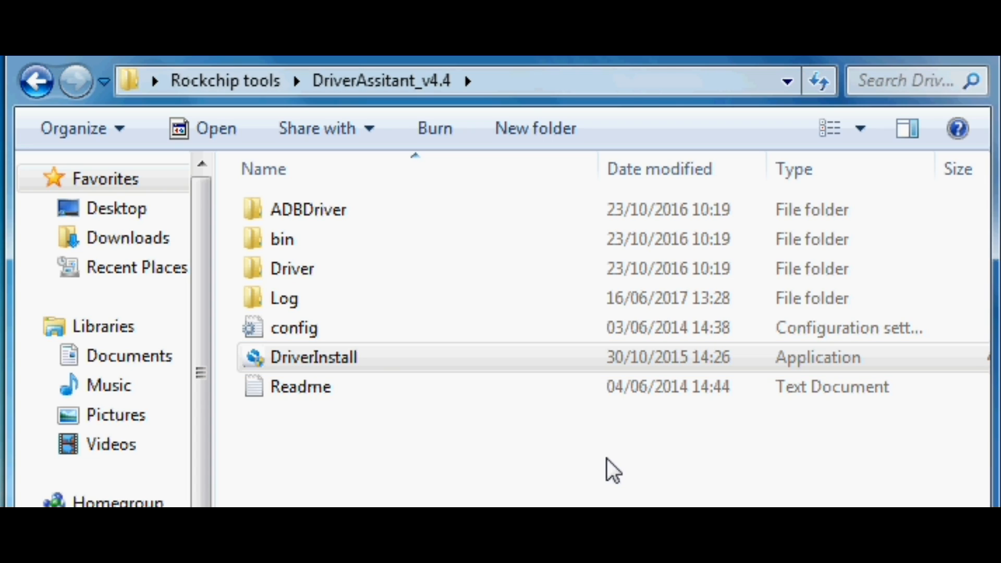
double_click(314, 356)
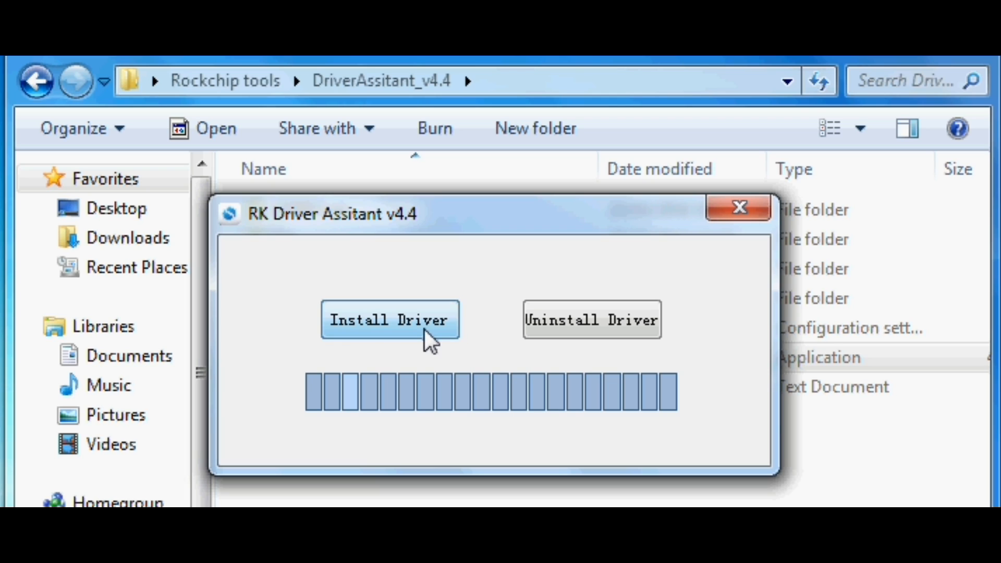
left_click(389, 319)
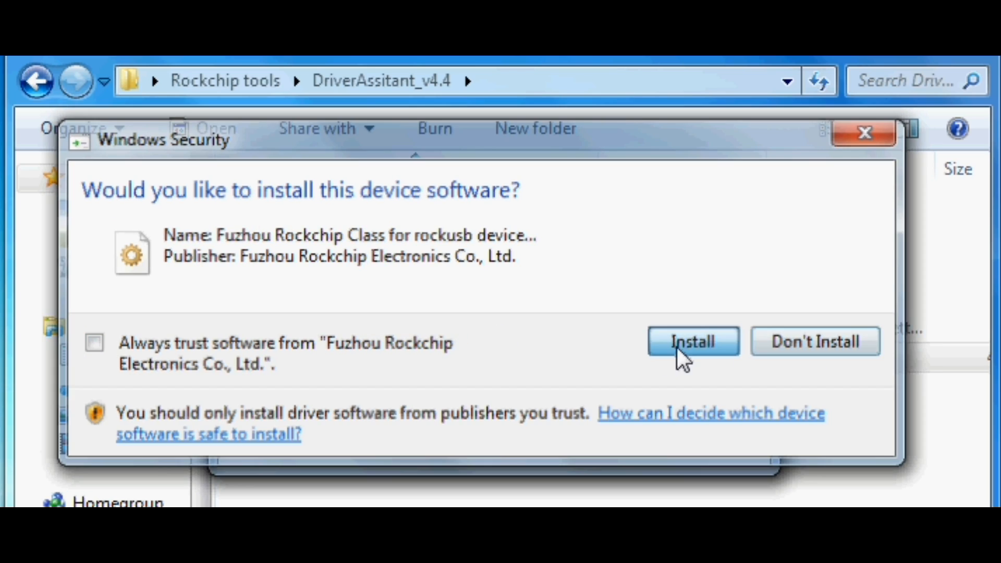
left_click(692, 341)
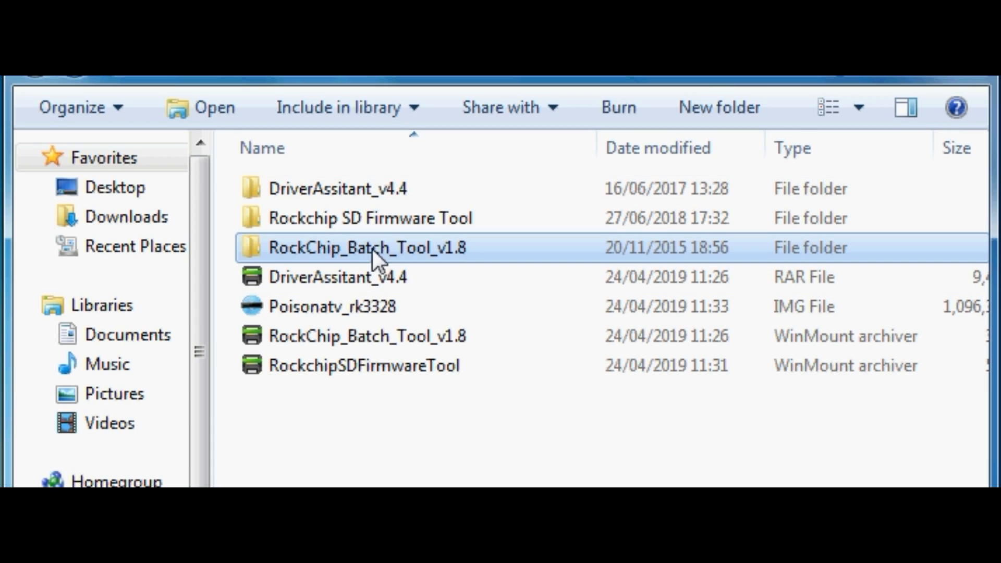
Launch RKBatchTool.exe from its folder so the Batch Tool window appears.
double_click(366, 248)
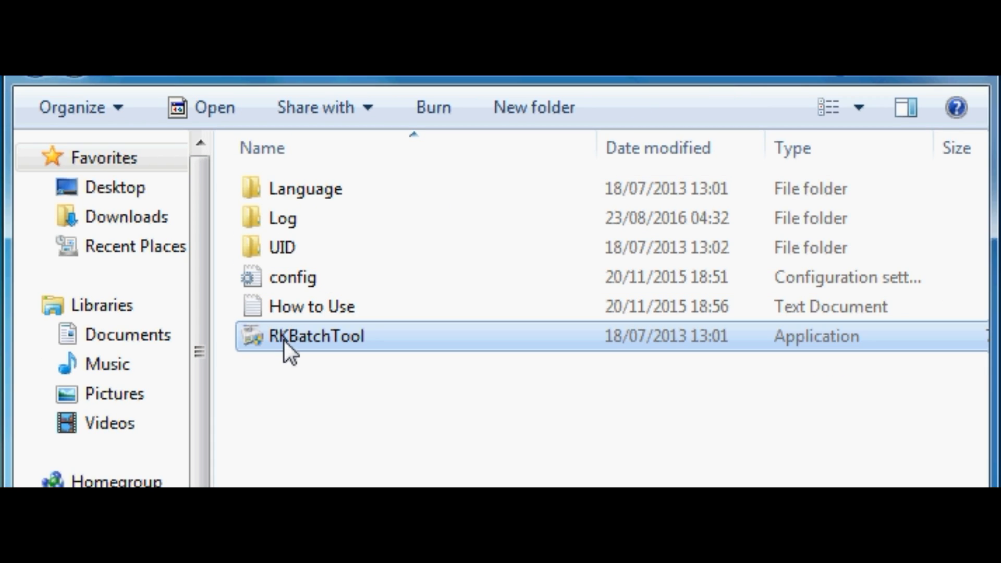
double_click(316, 336)
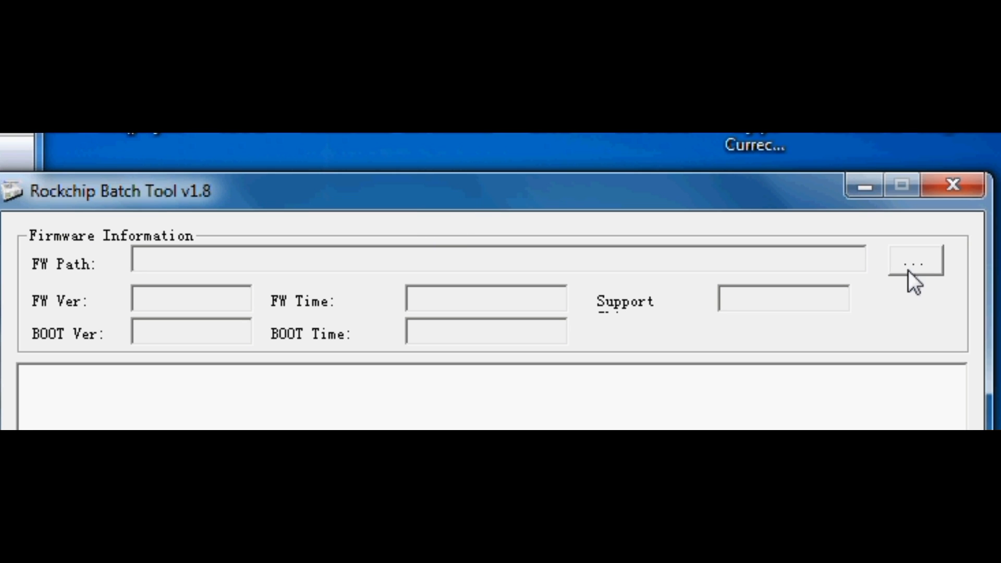
Browse for the firmware image and start the upgrade on connected device 1.
left_click(914, 264)
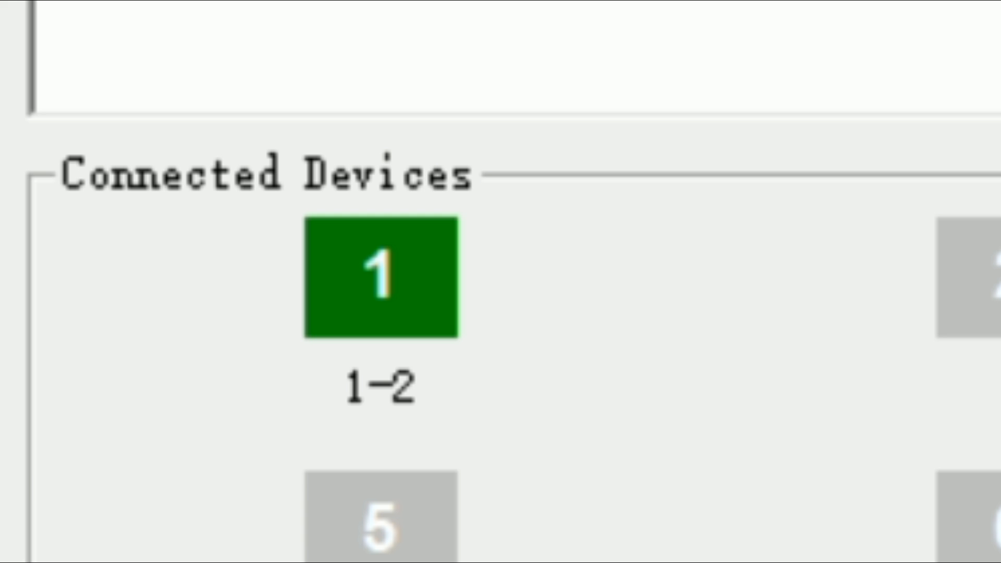
mouse_move(505, 382)
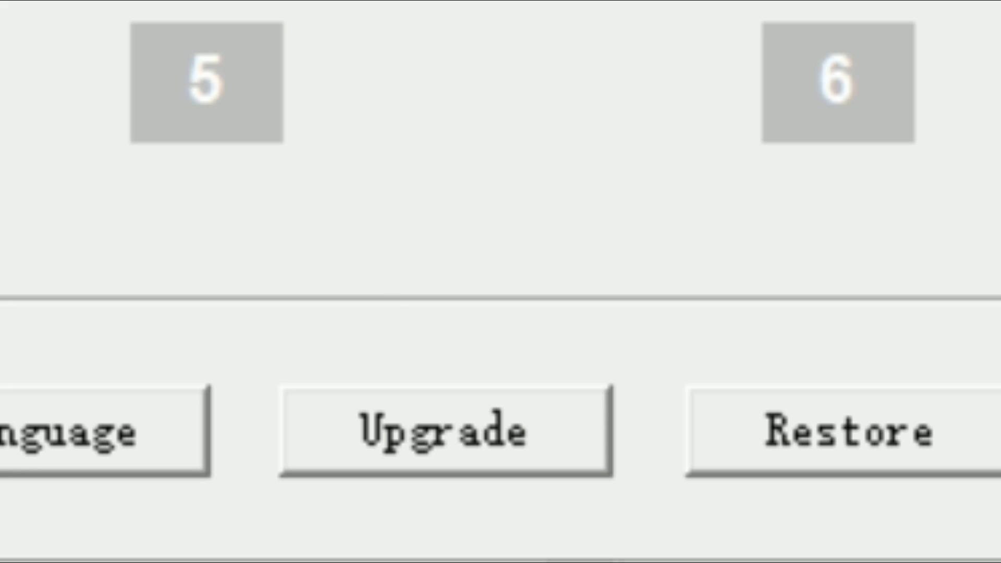
mouse_move(559, 482)
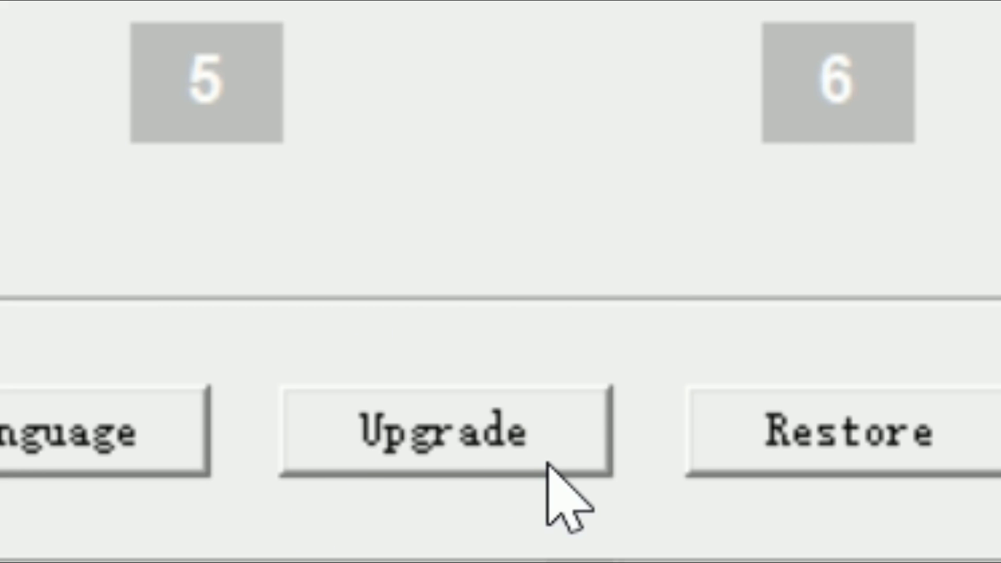
left_click(447, 437)
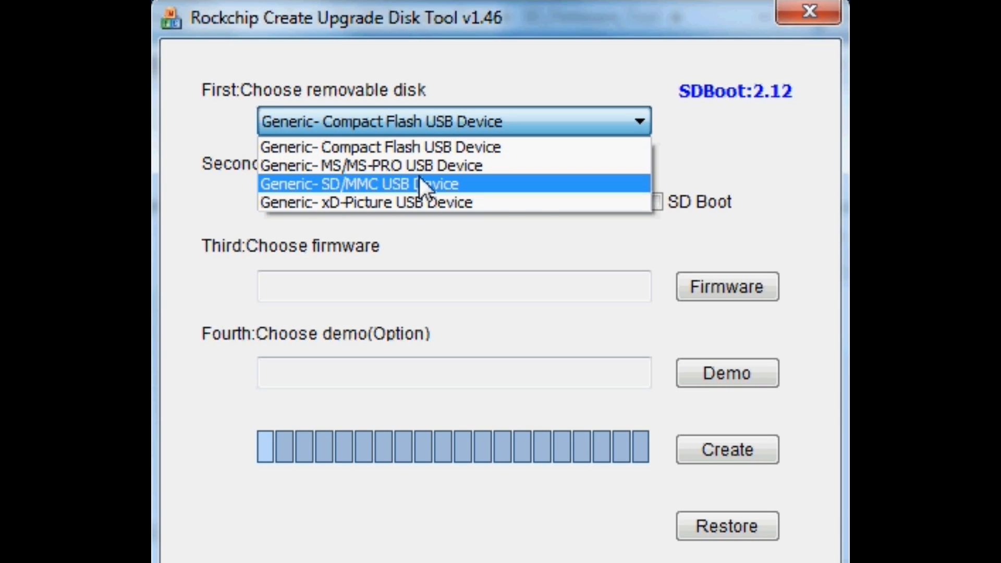
Target the Generic SD/MMC USB device in Upgrade Firmware mode with the Poison TV RK3328 image.
left_click(360, 184)
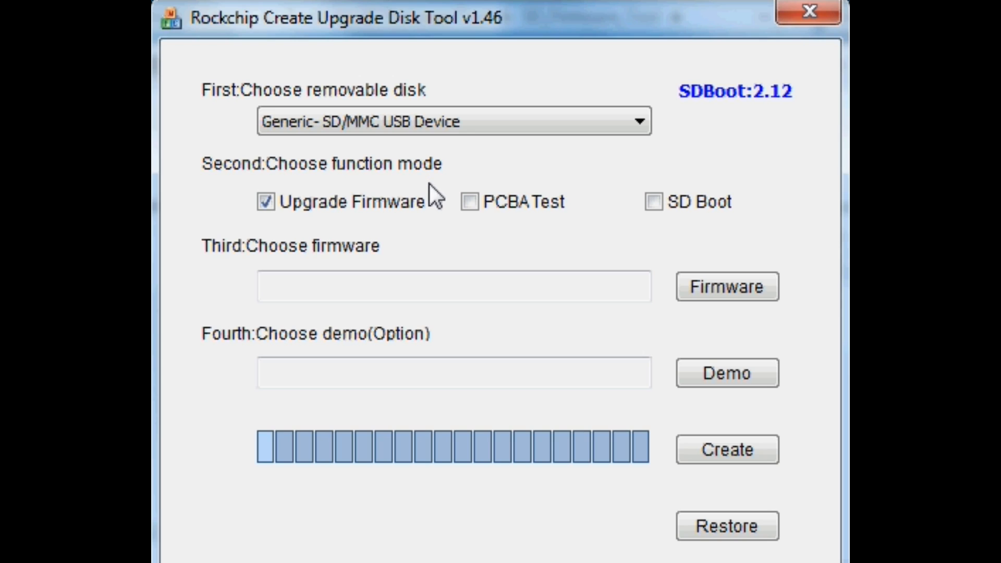
left_click(266, 202)
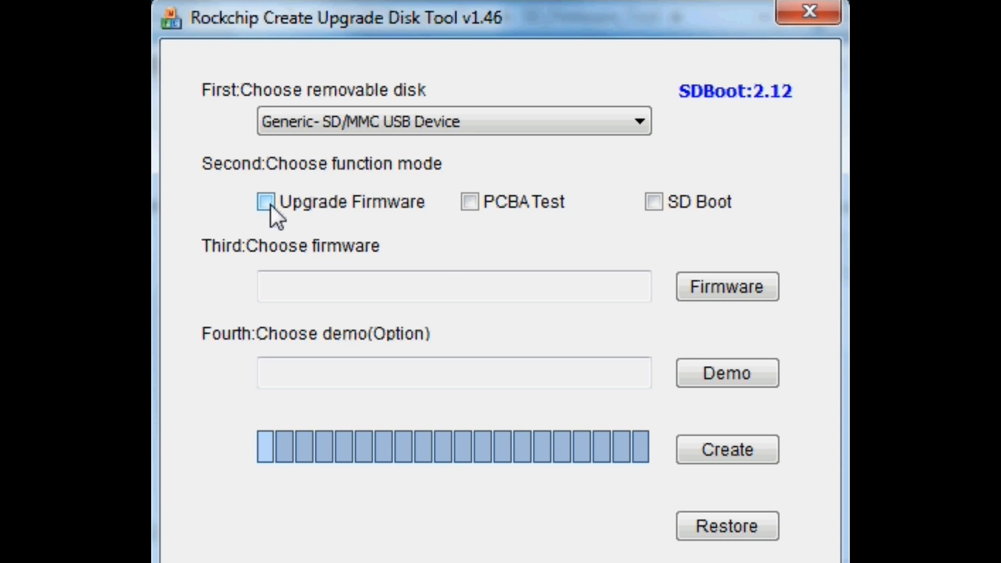
left_click(266, 201)
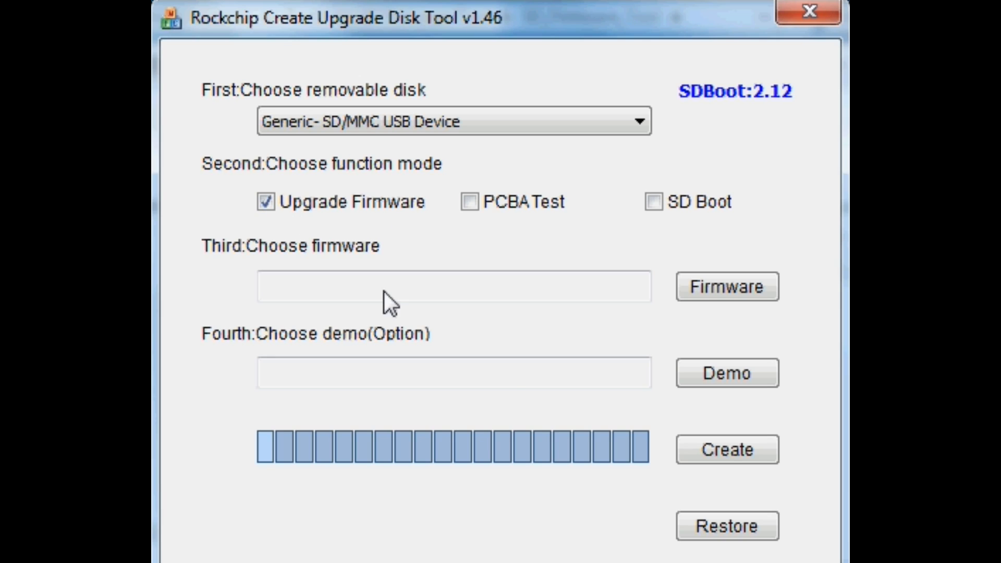
left_click(725, 285)
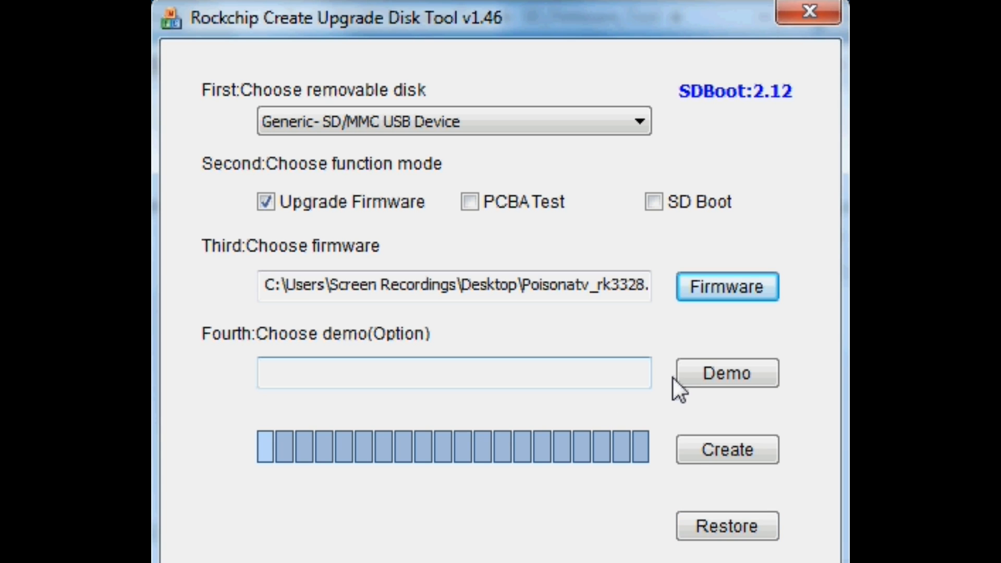
Create the upgrade disk, accepting the erase of the card's existing data.
left_click(726, 449)
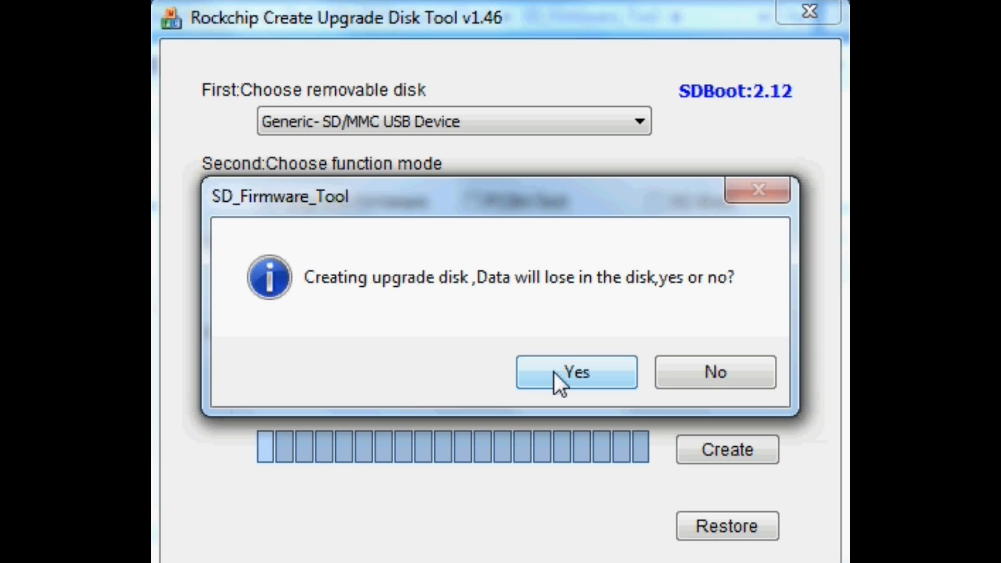
left_click(574, 372)
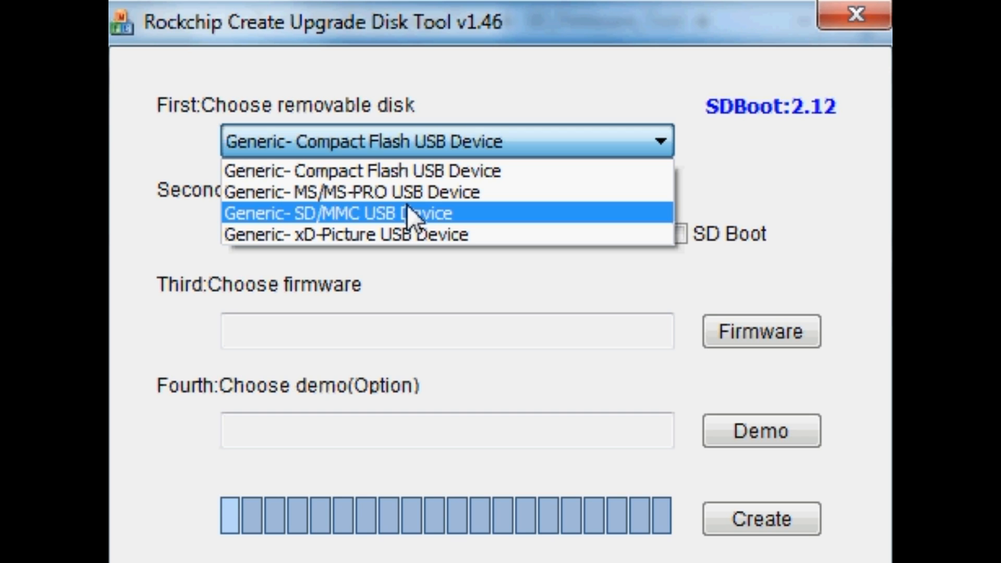
left_click(339, 212)
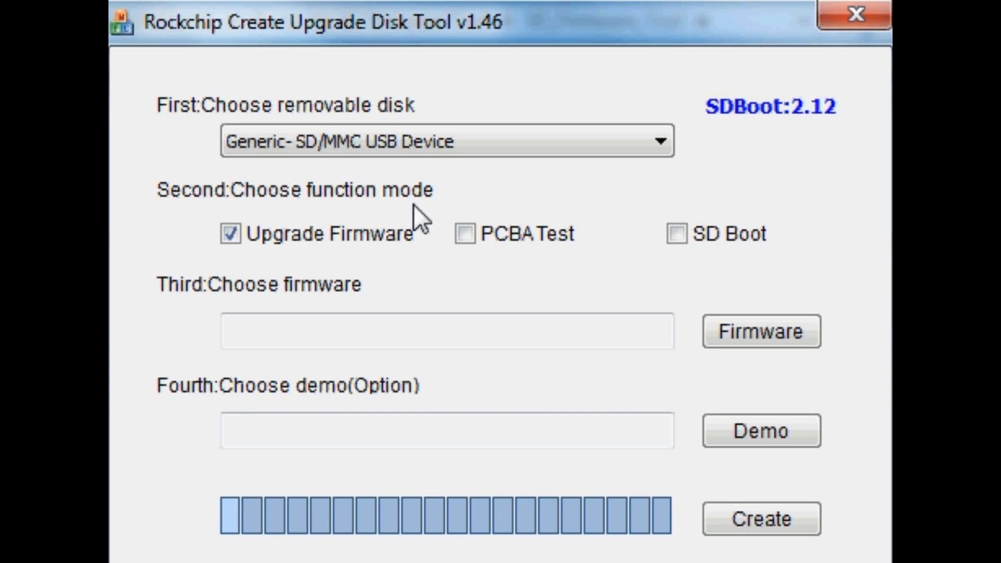
mouse_move(386, 201)
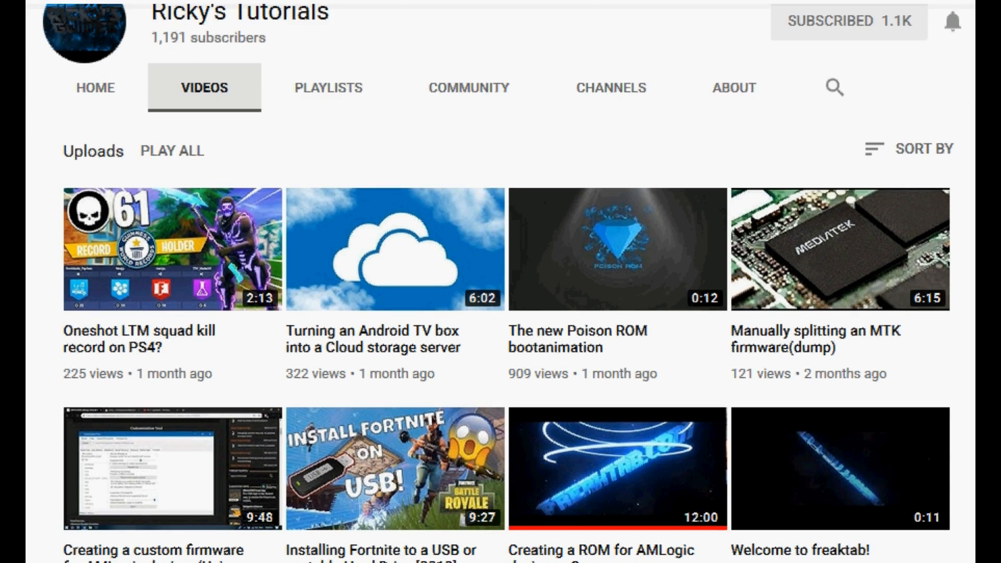
scroll("down", 3)
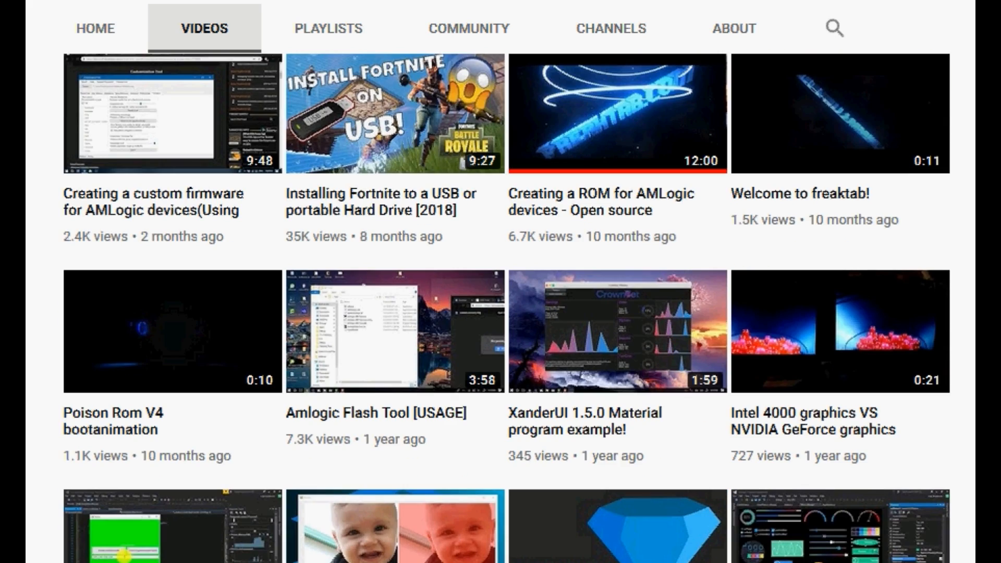
scroll("down", 3)
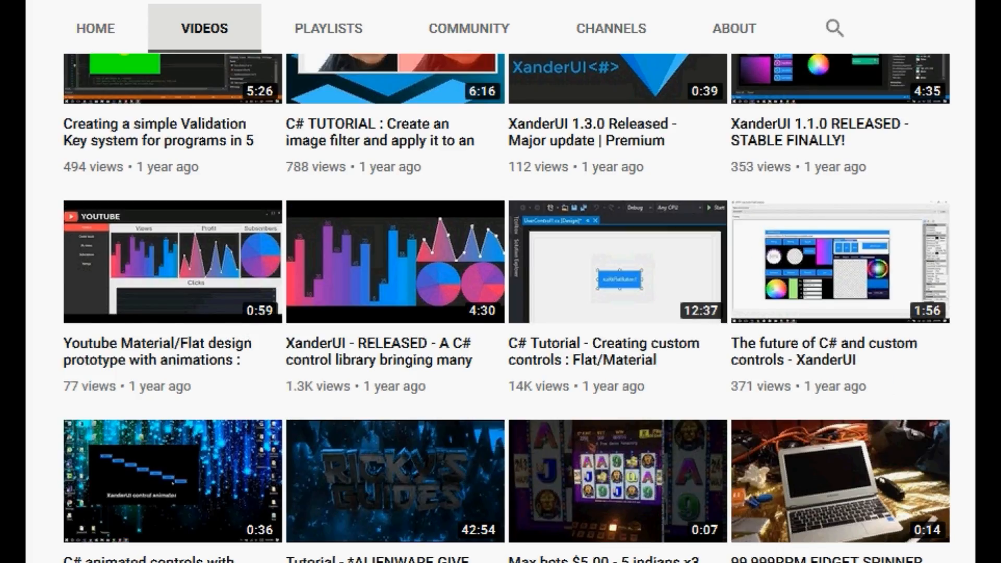
scroll("down", 3)
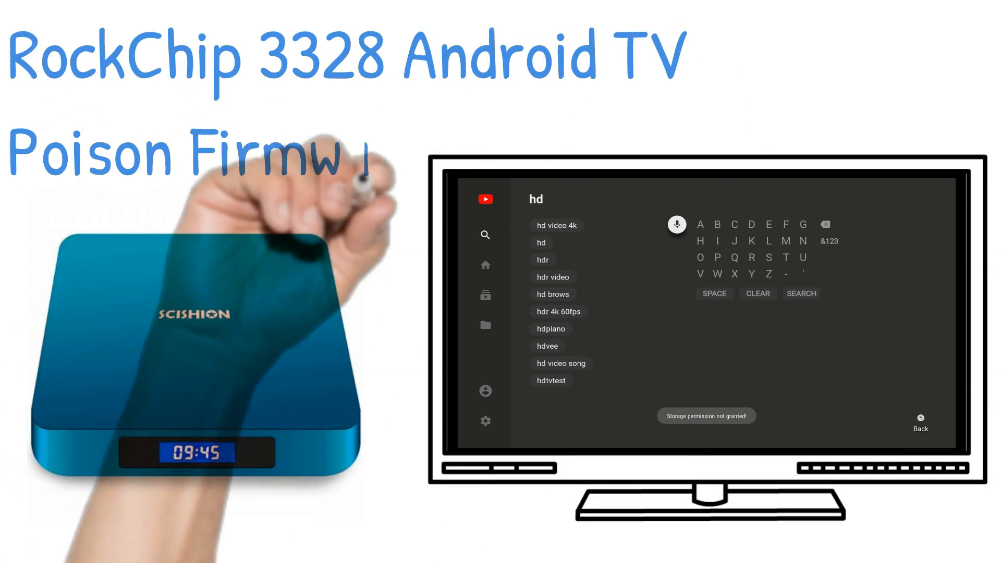
left_click(555, 226)
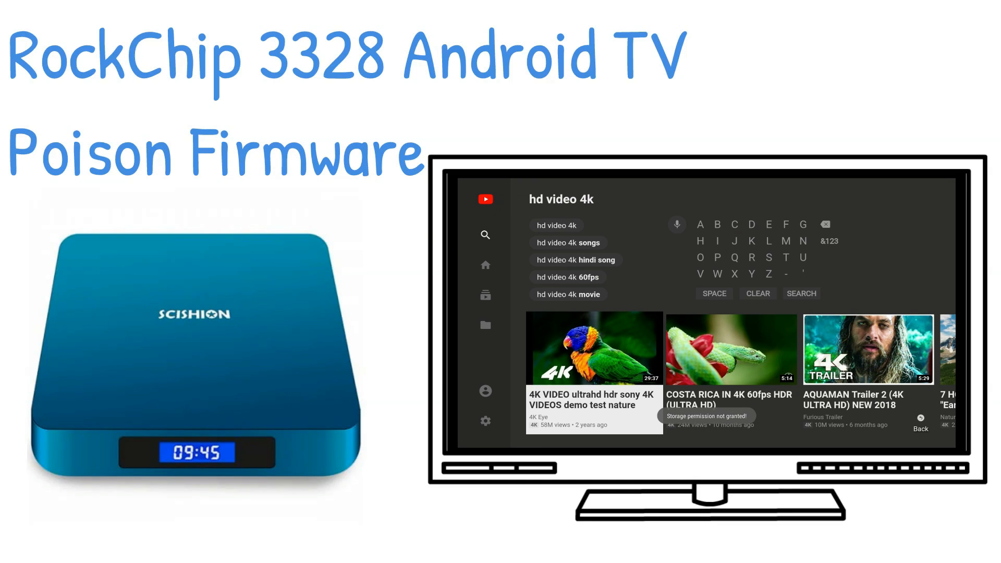
left_click(593, 348)
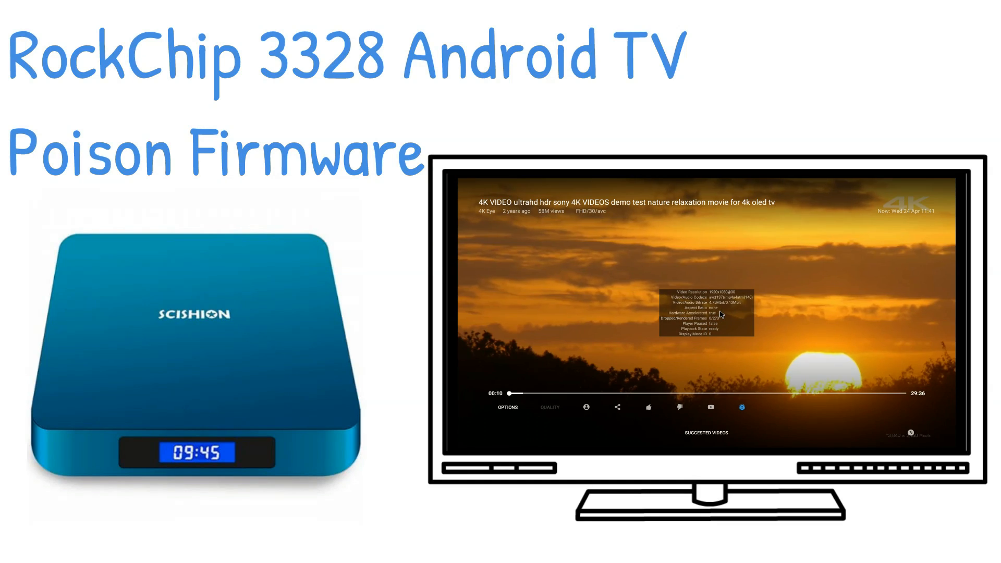